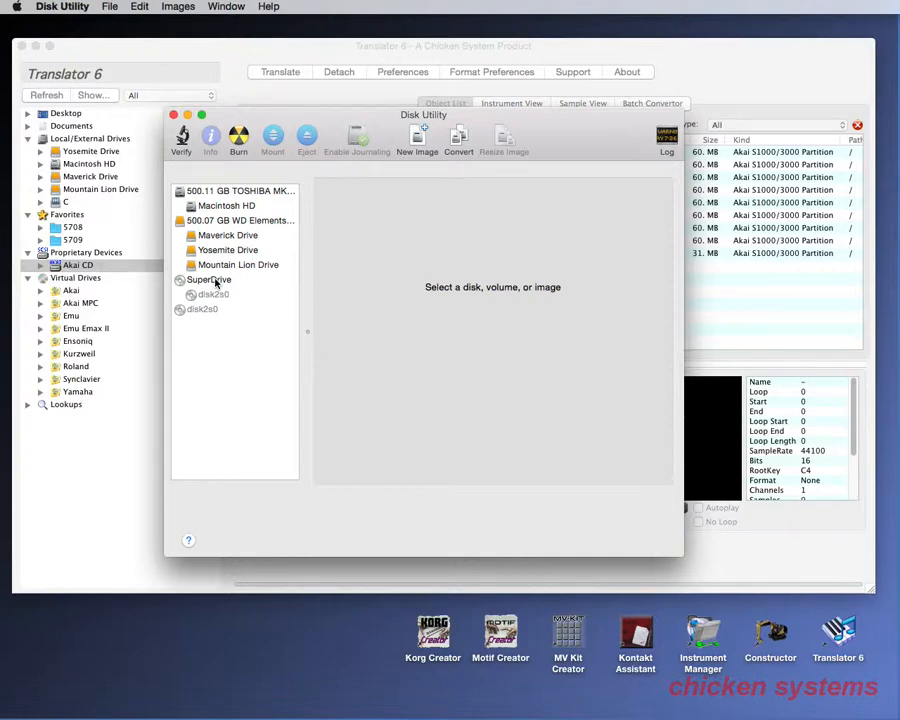
# Step: Start a read/write disk image of the CD in the SuperDrive, then cancel it
pyautogui.click(208, 280)
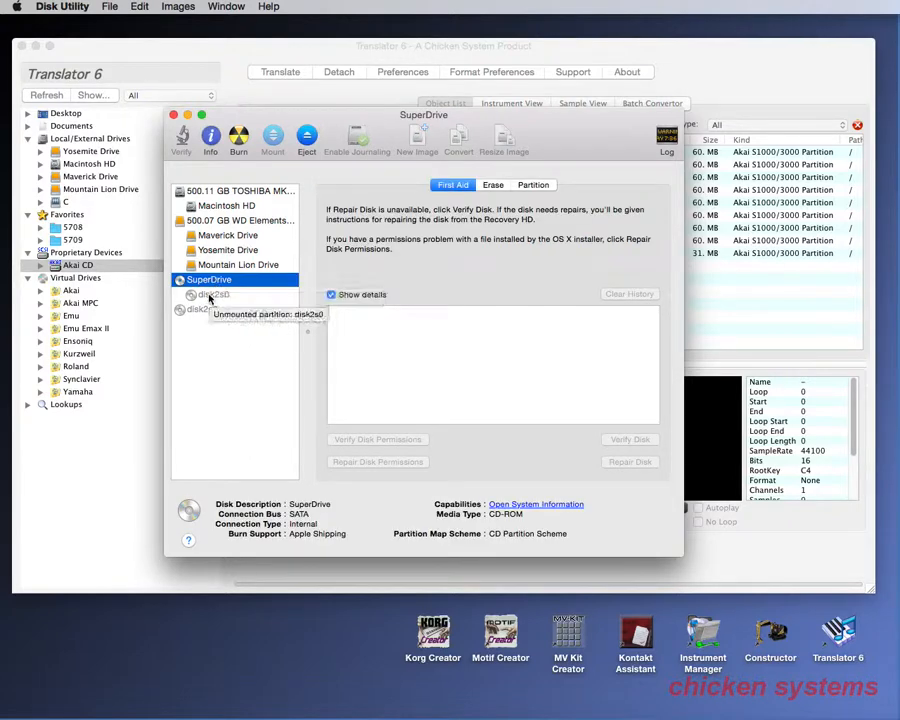
pyautogui.click(110, 8)
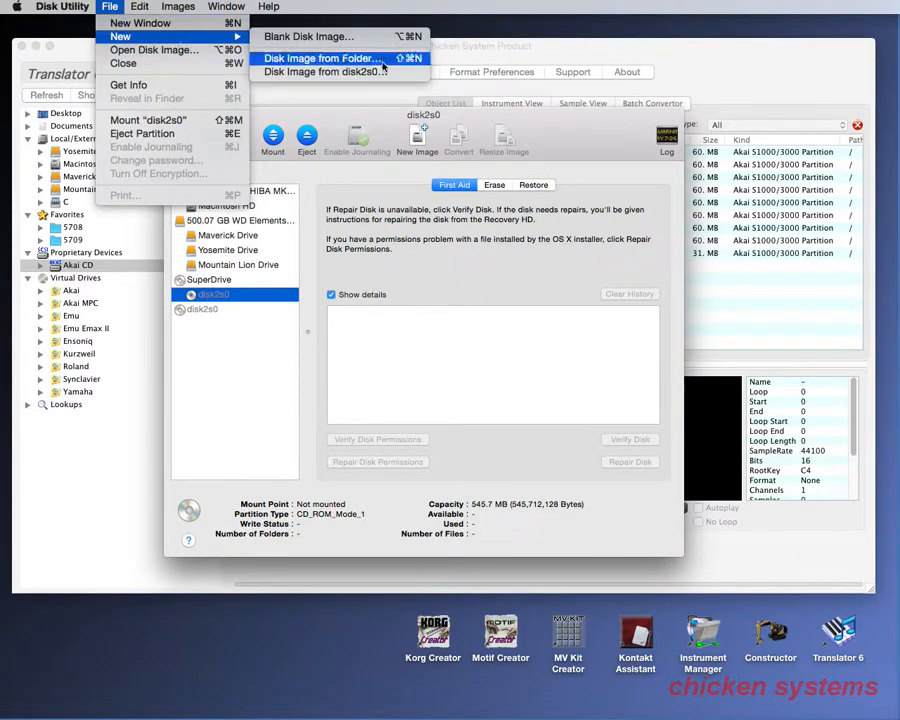
pyautogui.click(320, 58)
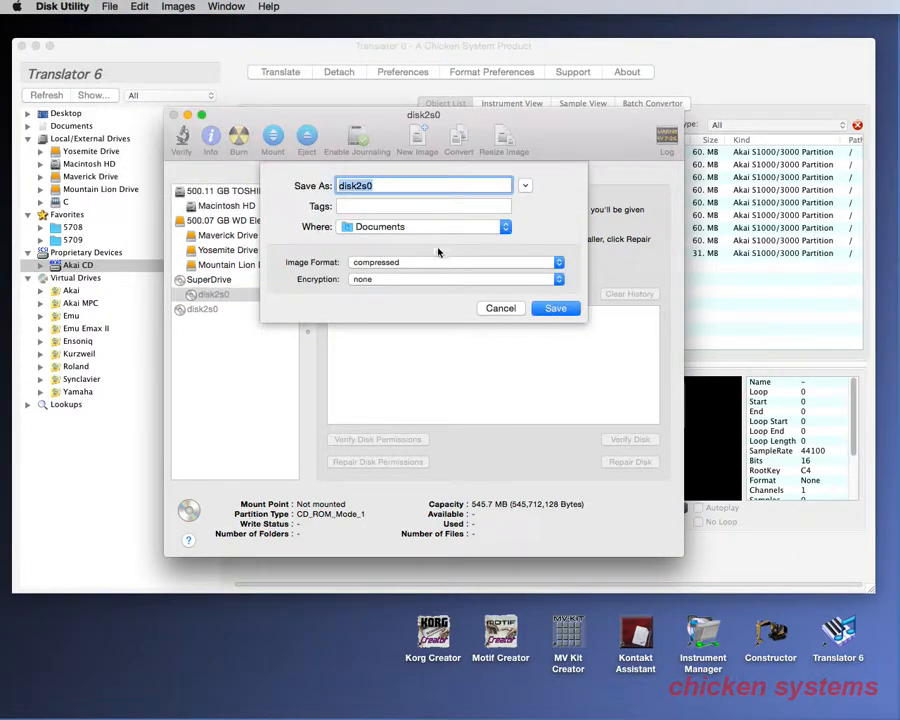
pyautogui.click(456, 262)
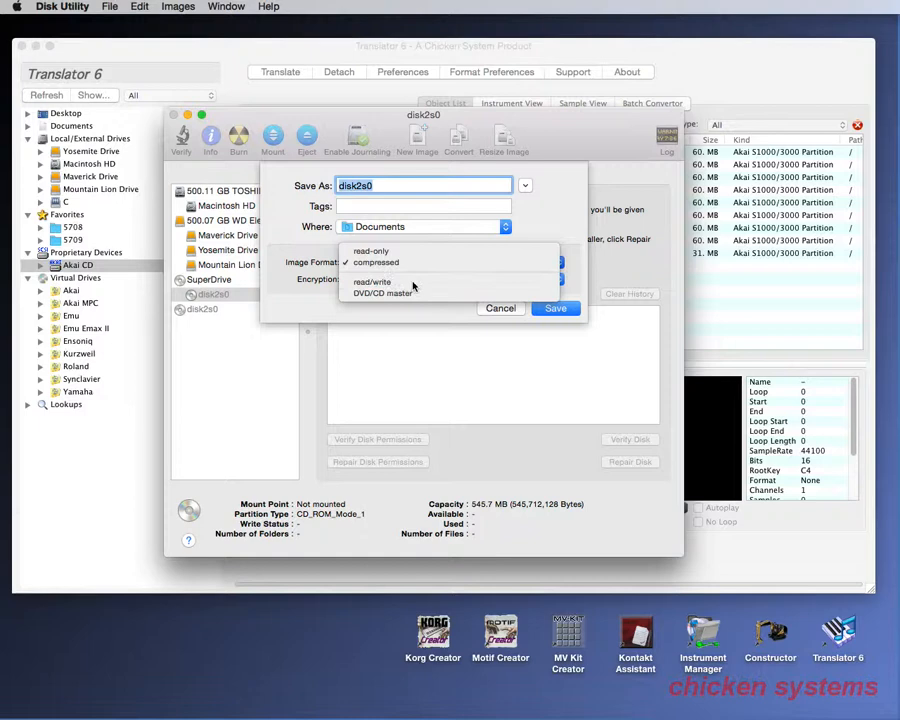
pyautogui.click(372, 280)
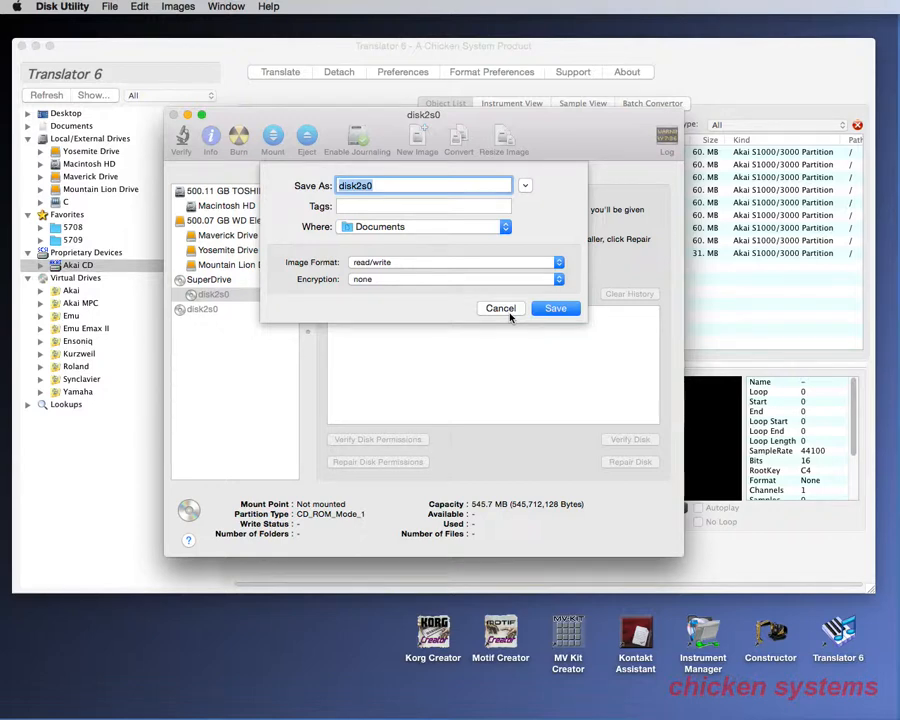
pyautogui.click(500, 308)
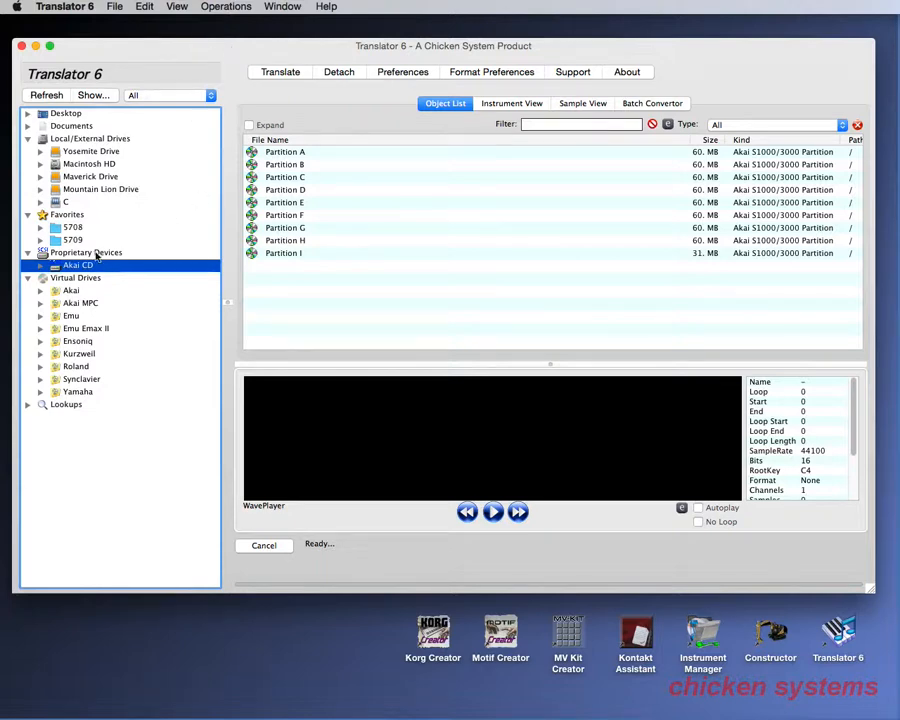
# Step: Select the Akai CD under Proprietary Devices and bring up its context actions
pyautogui.click(86, 252)
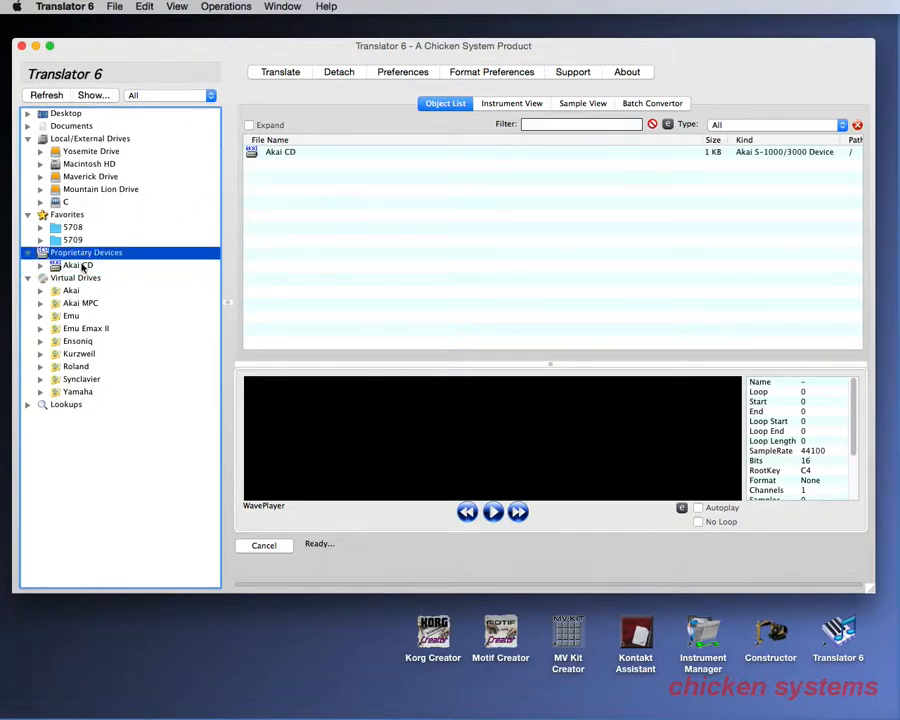
pyautogui.click(72, 264)
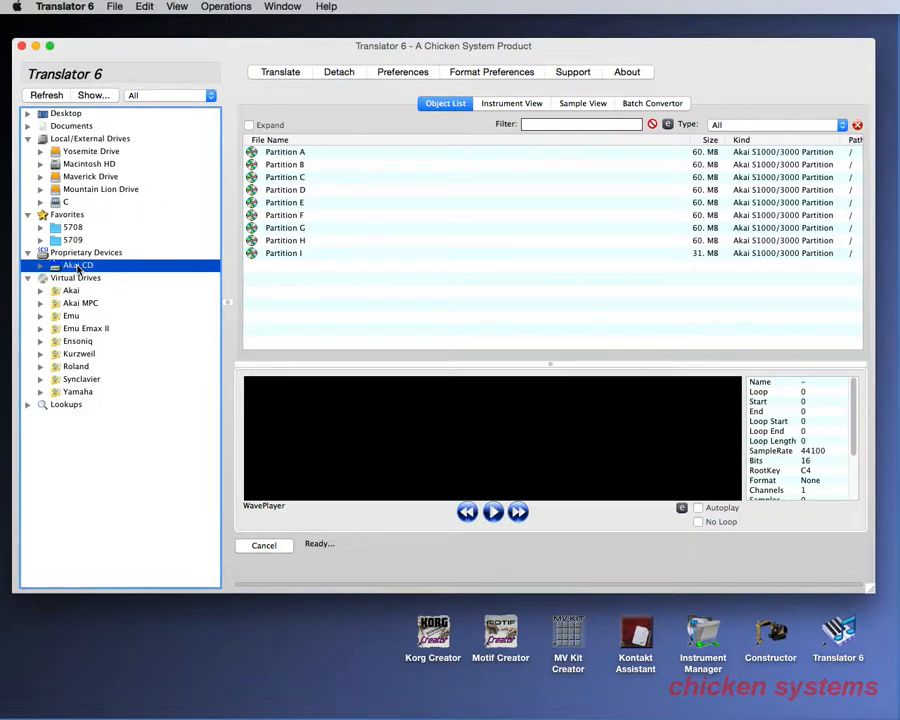
pyautogui.rightClick(76, 264)
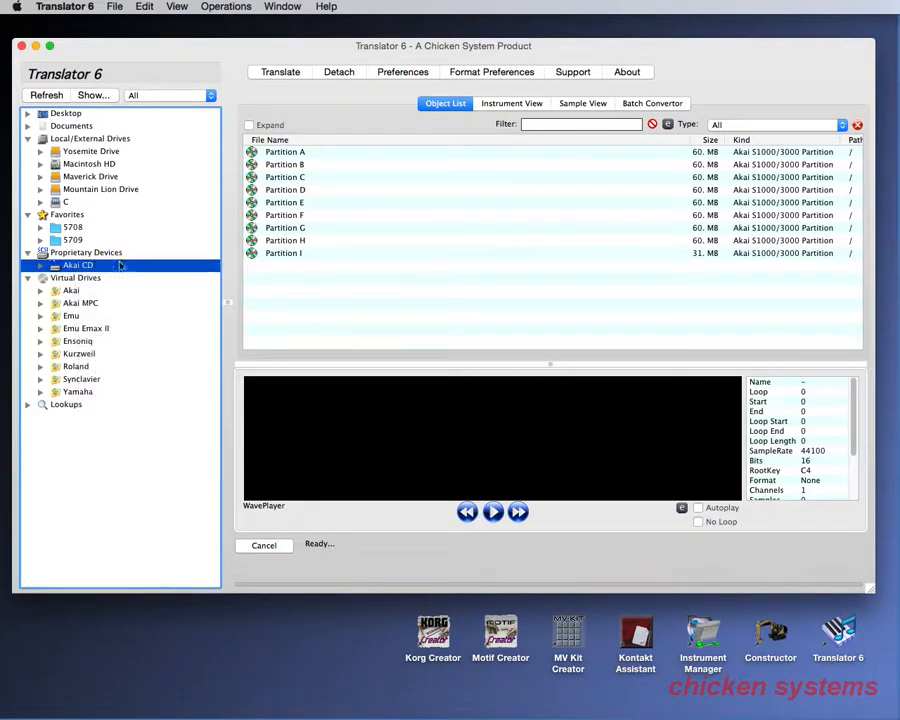
pyautogui.click(226, 8)
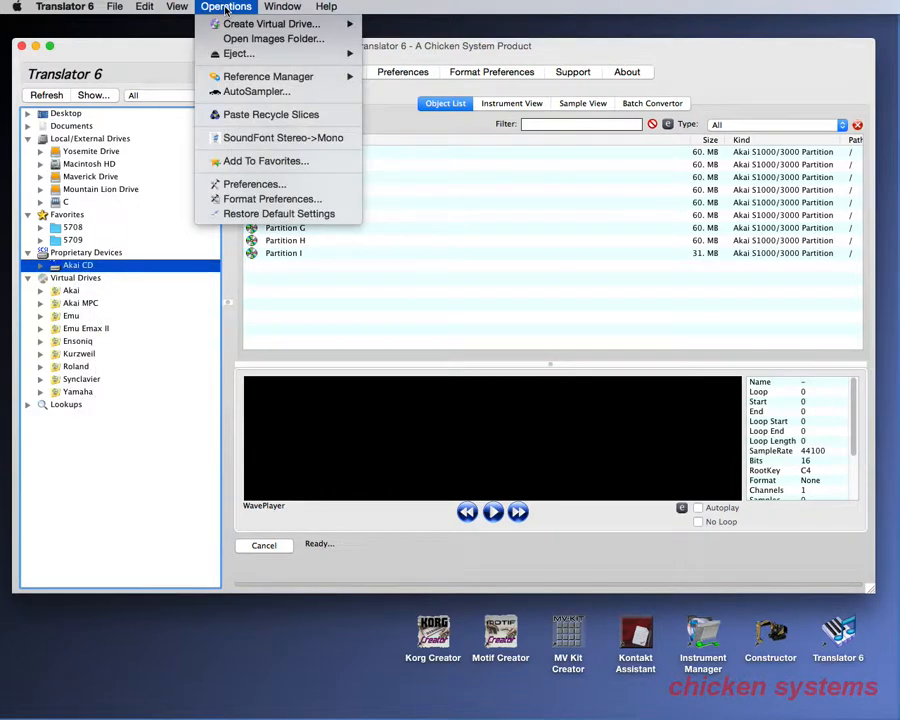
pyautogui.moveTo(270, 24)
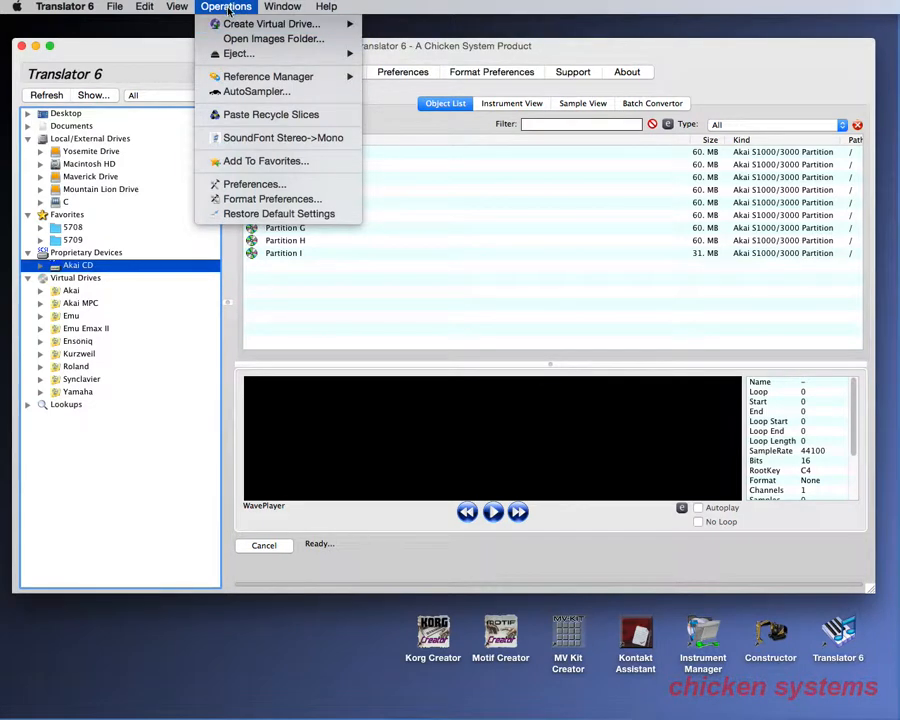
pyautogui.click(226, 6)
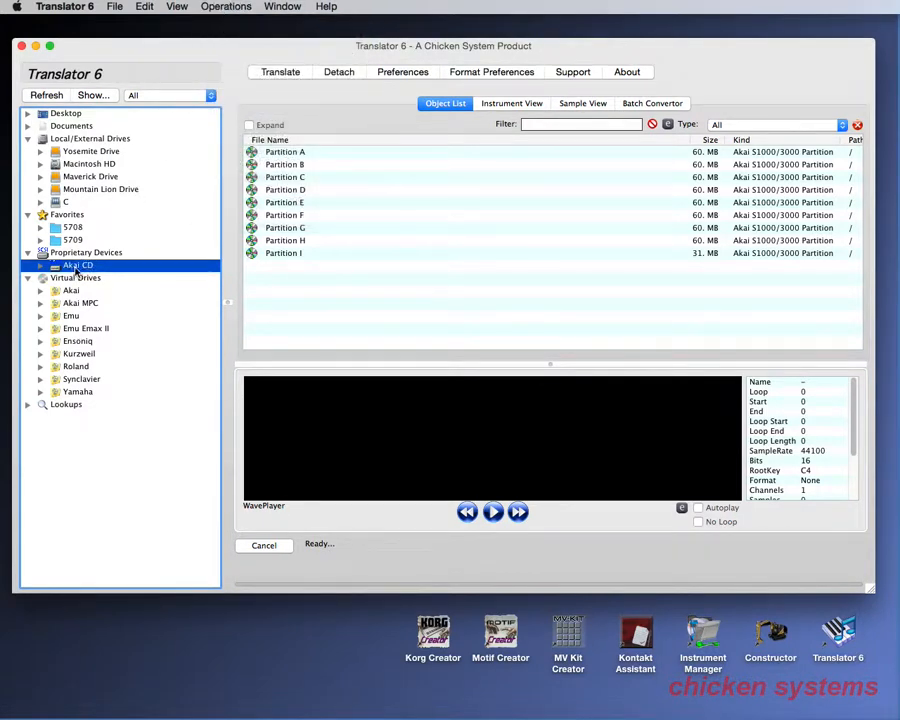
pyautogui.rightClick(76, 264)
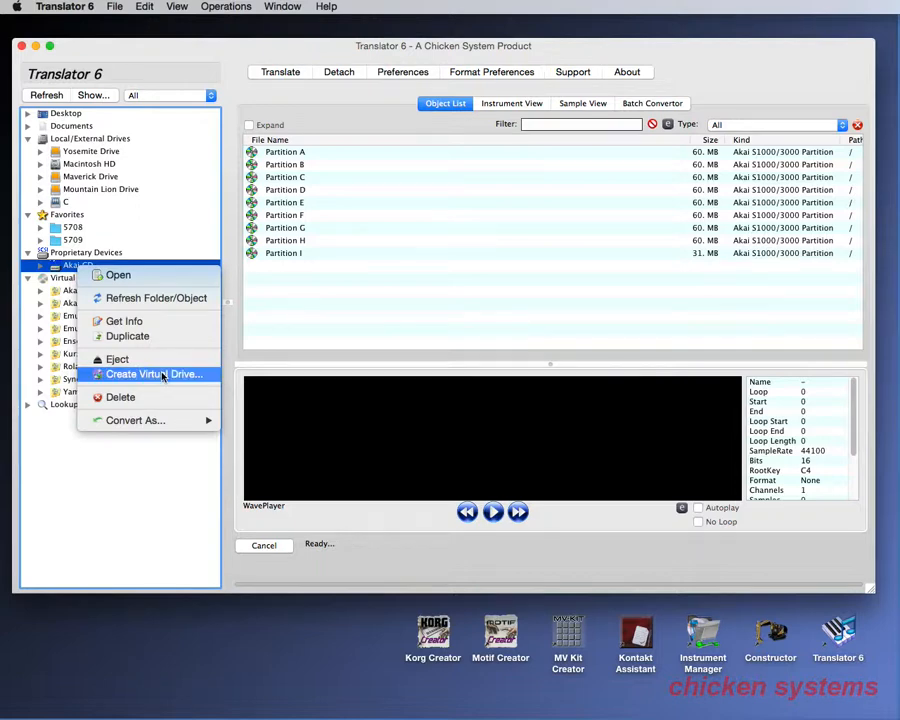
# Step: Create a virtual drive from the CD and choose a Custom sector range format
pyautogui.click(152, 374)
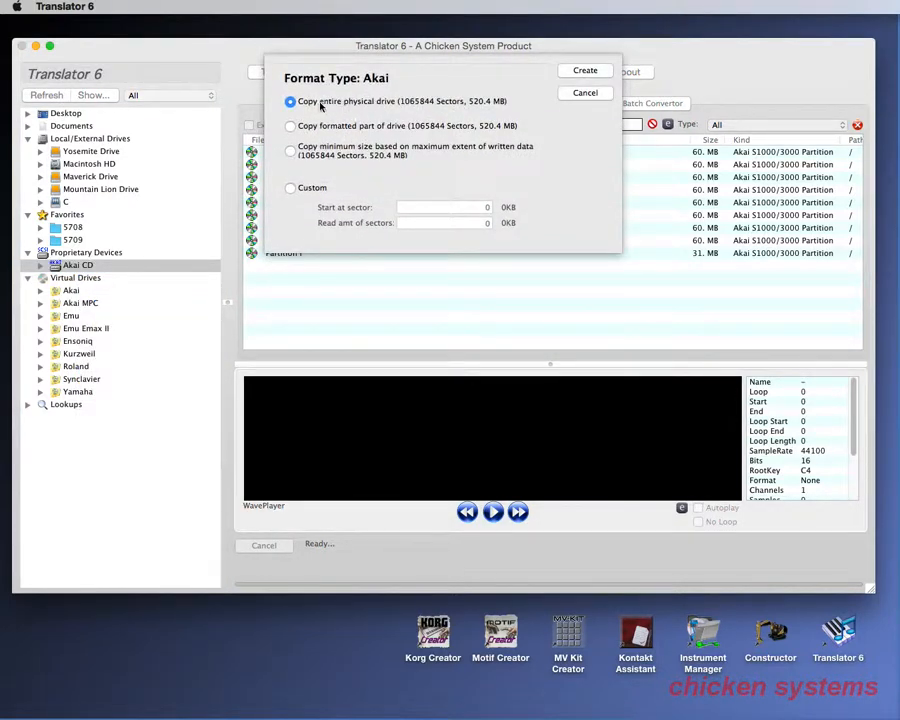
pyautogui.moveTo(482, 112)
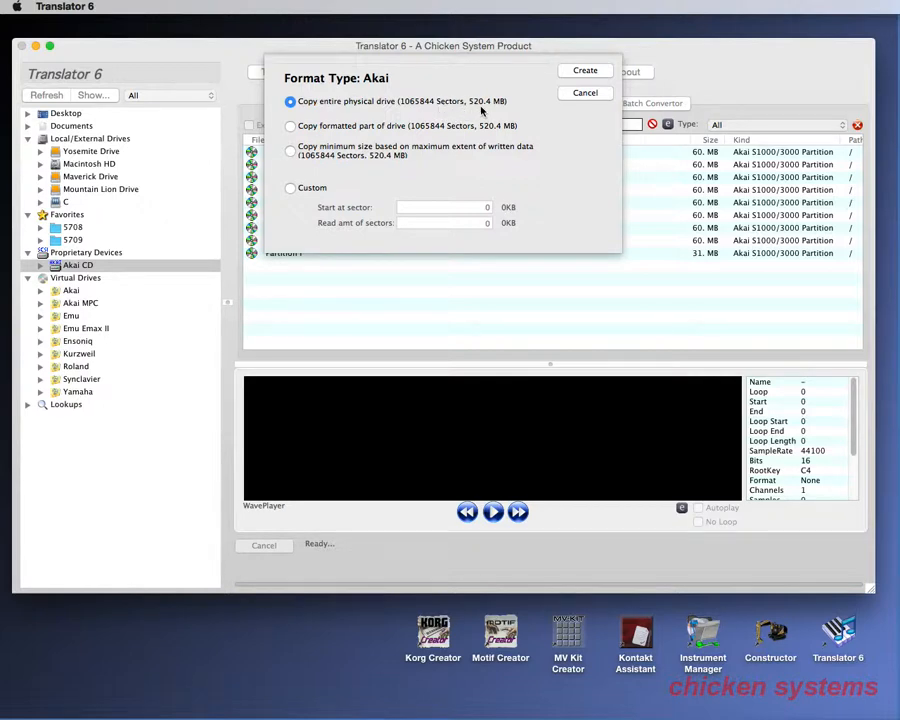
pyautogui.moveTo(416, 112)
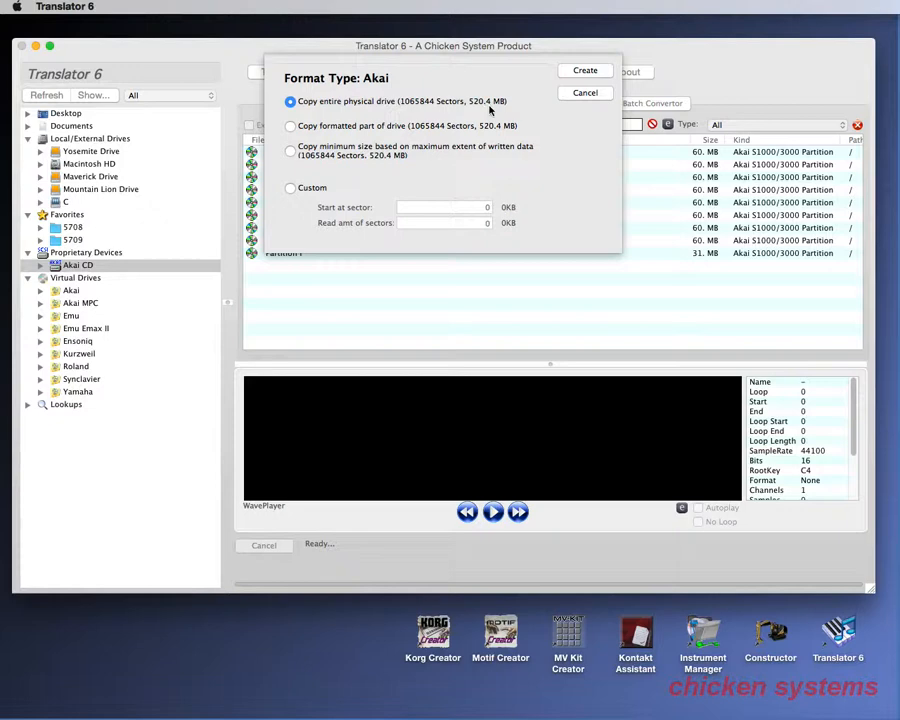
pyautogui.click(290, 126)
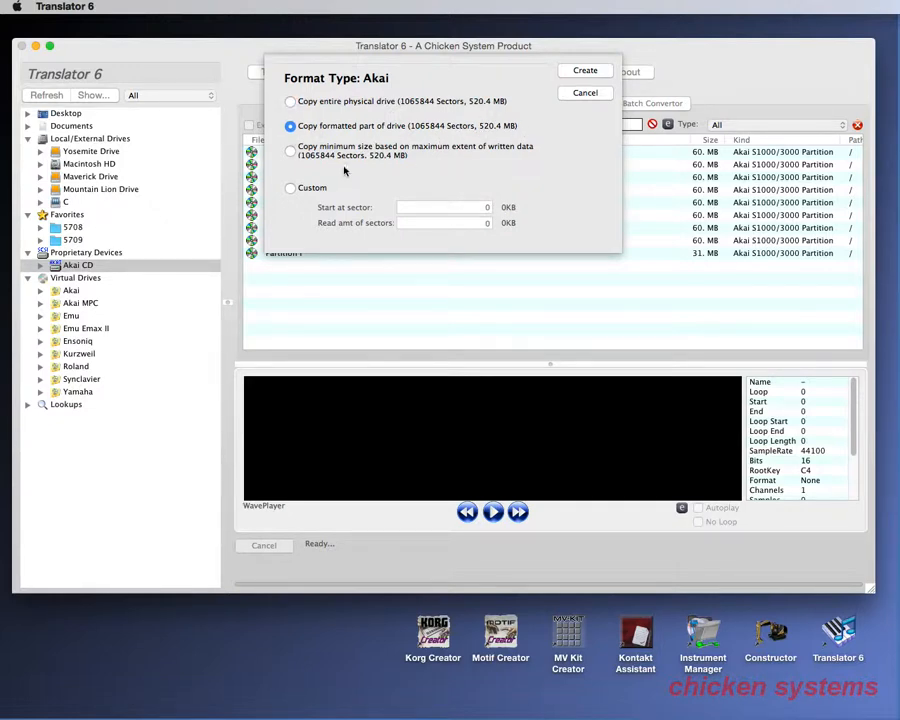
pyautogui.click(290, 150)
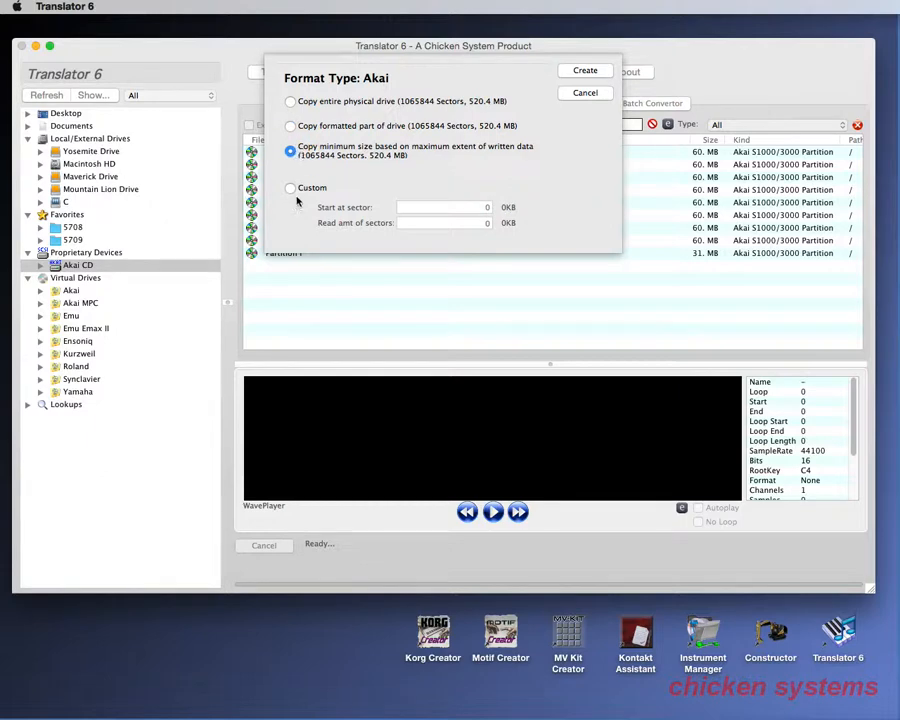
pyautogui.click(290, 188)
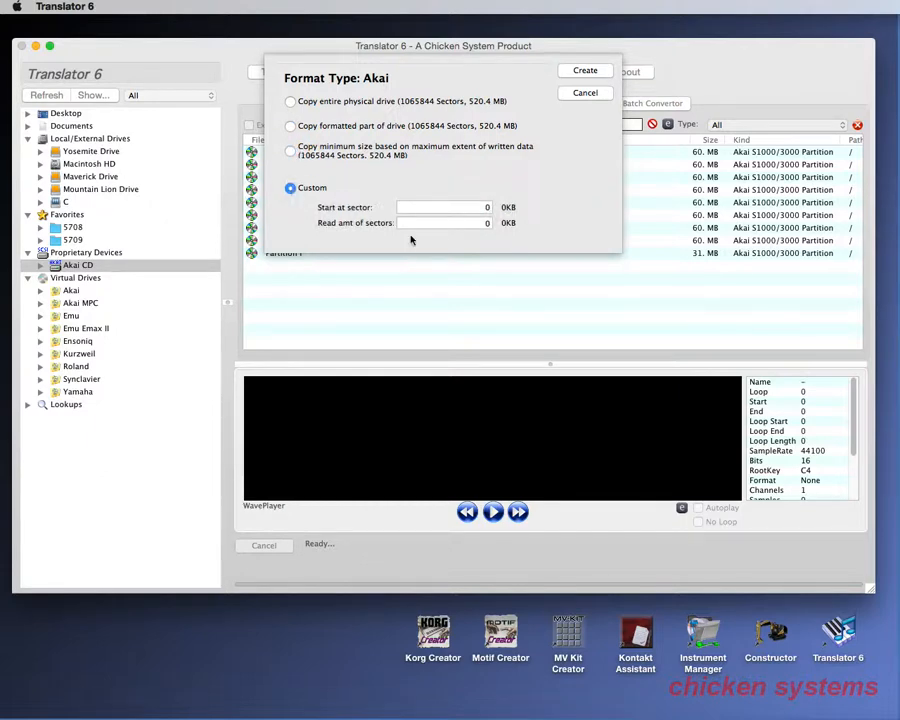
# Step: Set the range from sector 0 reading 5555555 sectors and start creating the image
pyautogui.click(440, 206)
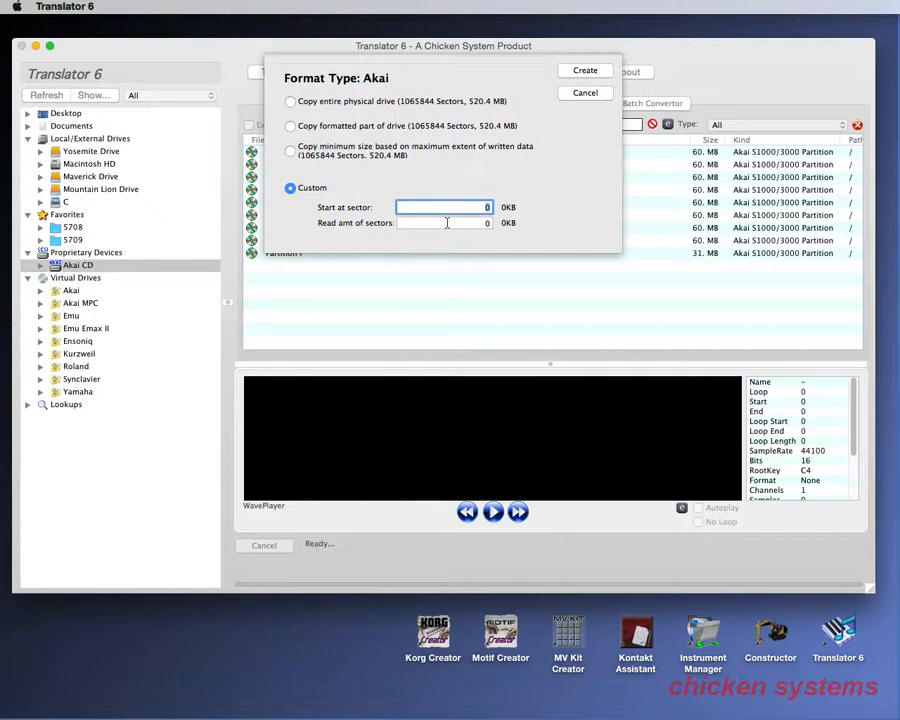
pyautogui.write('5')
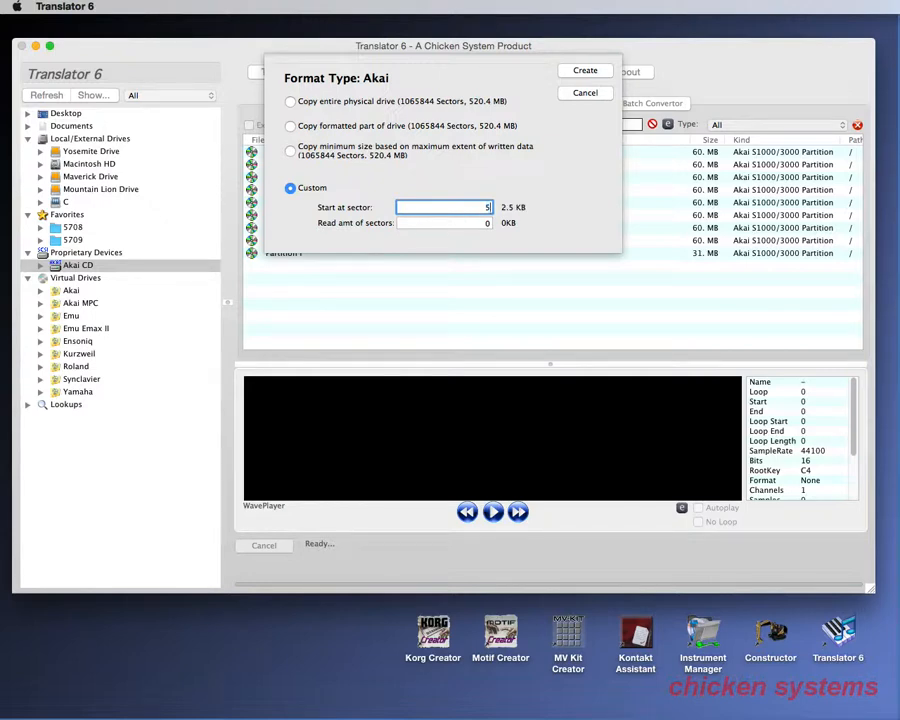
pyautogui.write('55555')
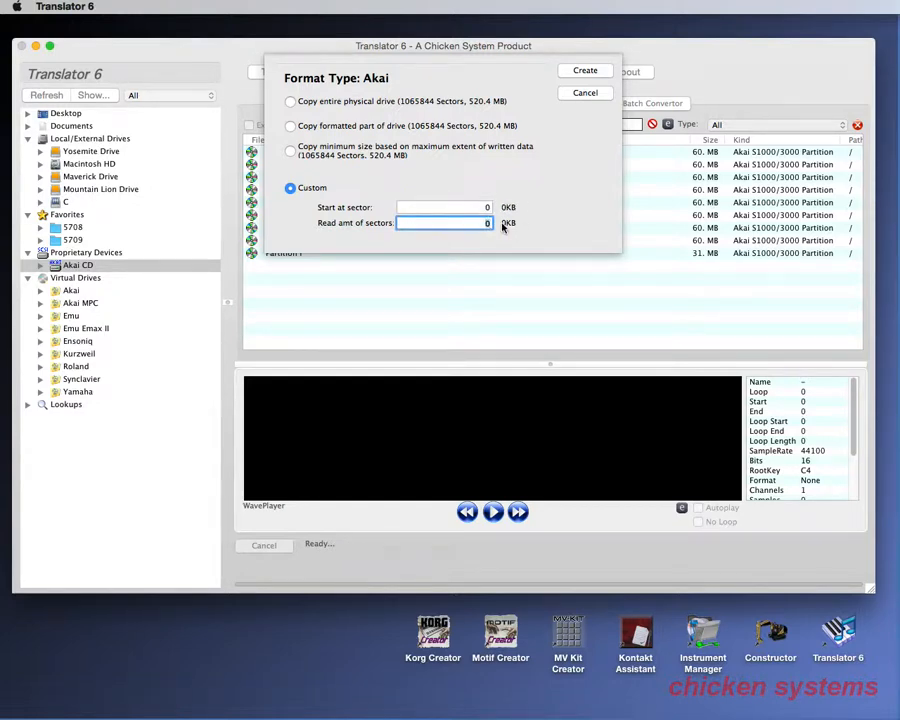
pyautogui.write('5555555')
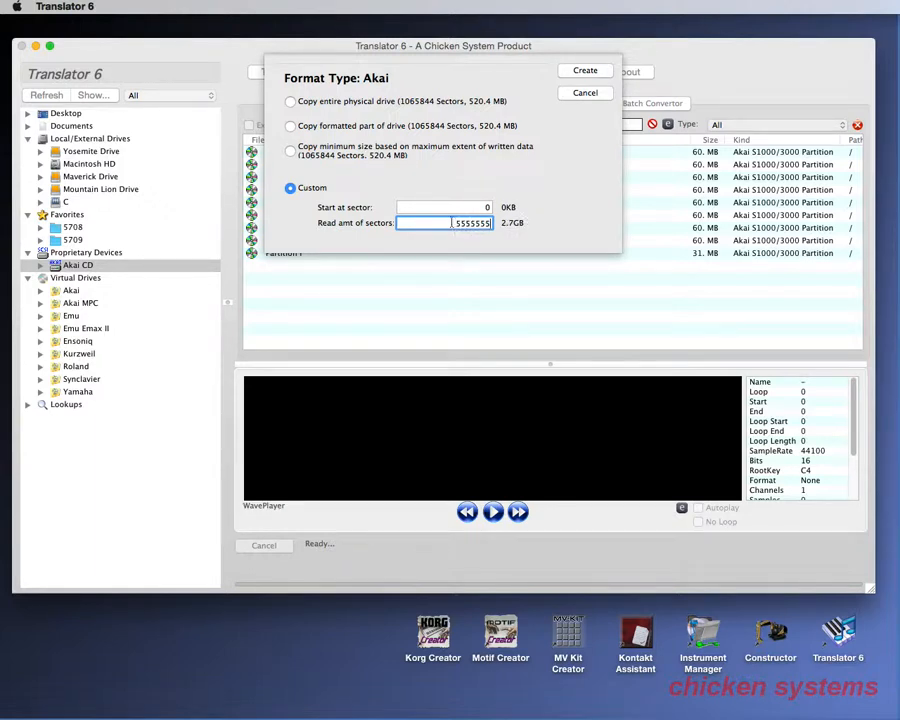
pyautogui.click(290, 100)
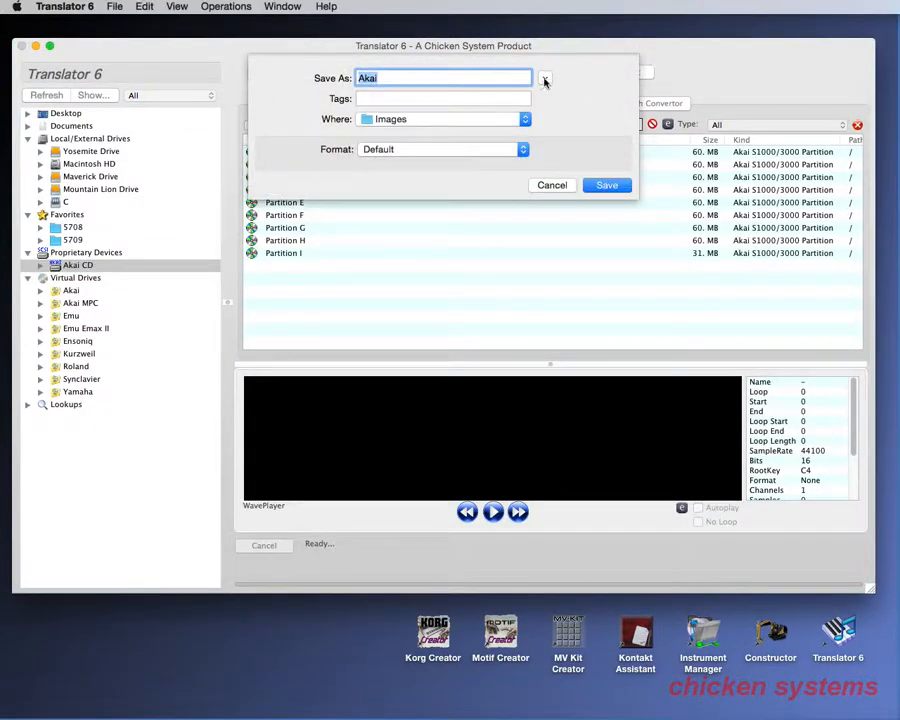
# Step: Name the image 'Akai TEST' with the .dmg extension shown and save it into Images/Akai
pyautogui.click(544, 80)
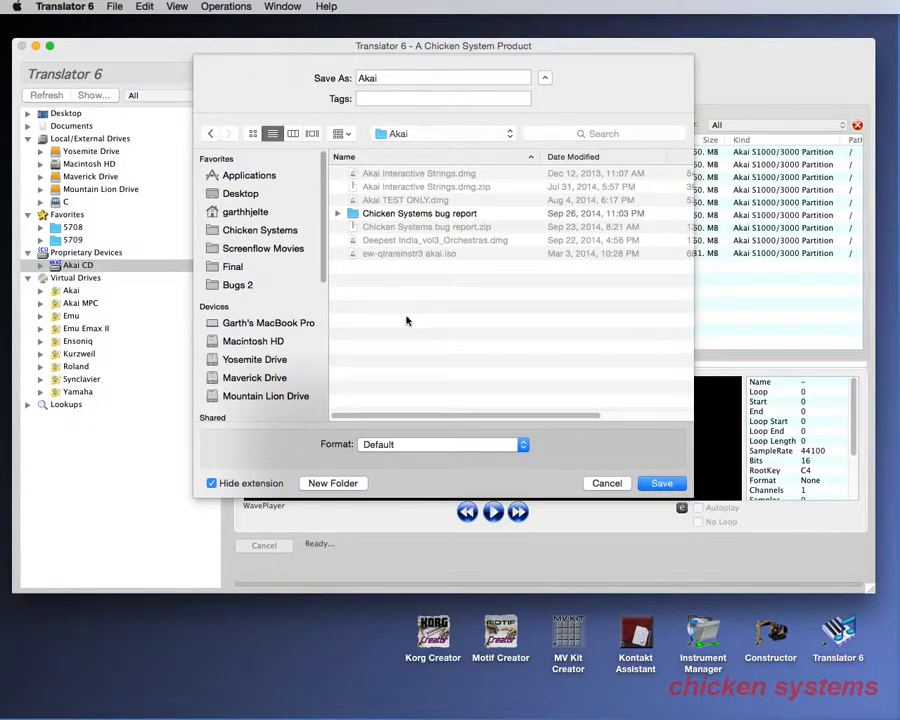
pyautogui.click(440, 78)
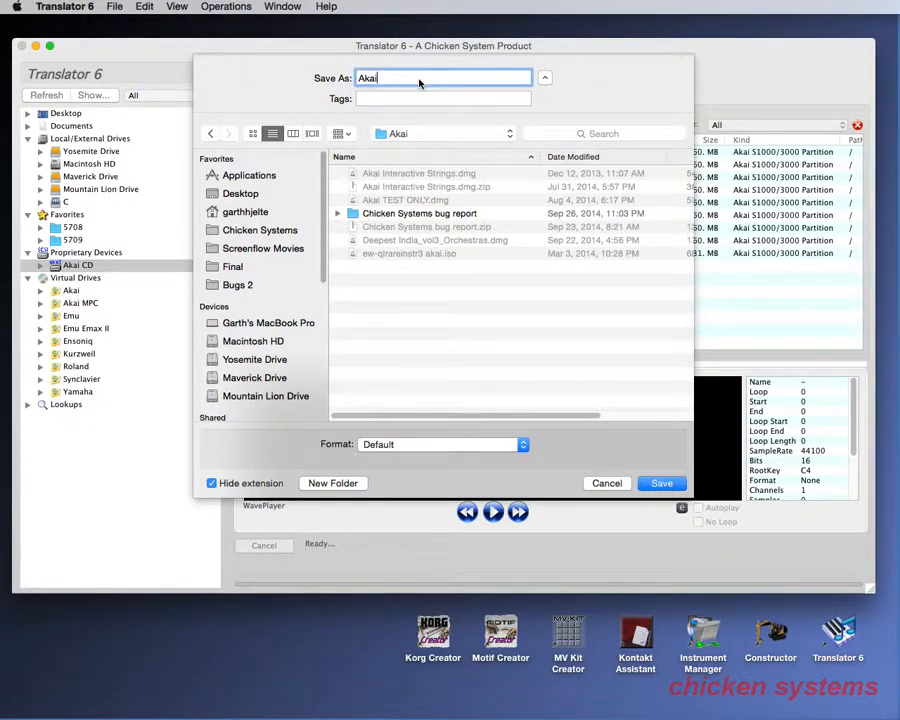
pyautogui.write('TE')
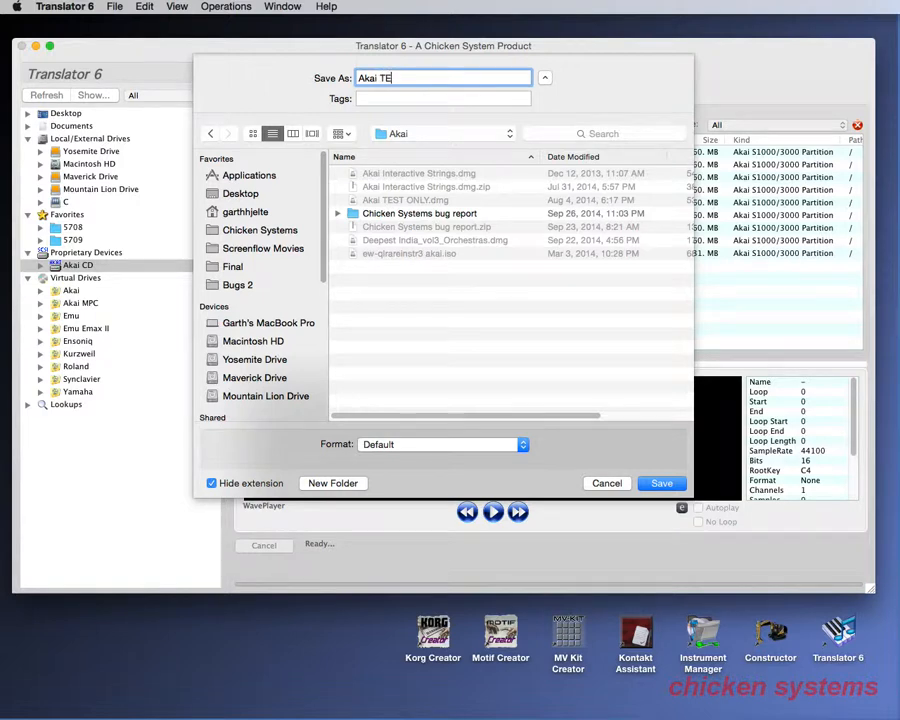
pyautogui.write('ST')
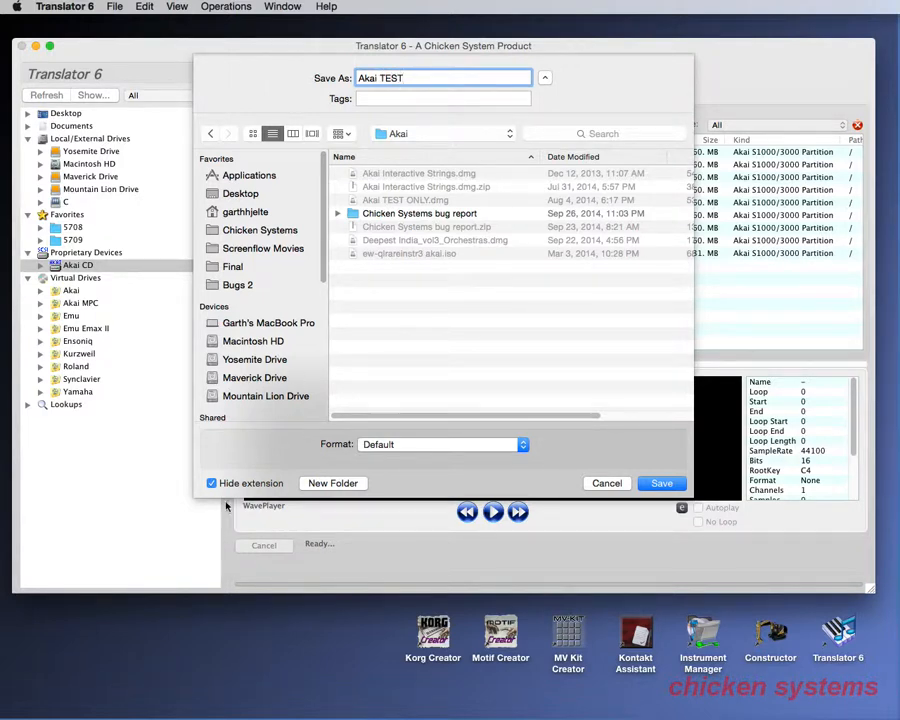
pyautogui.click(212, 482)
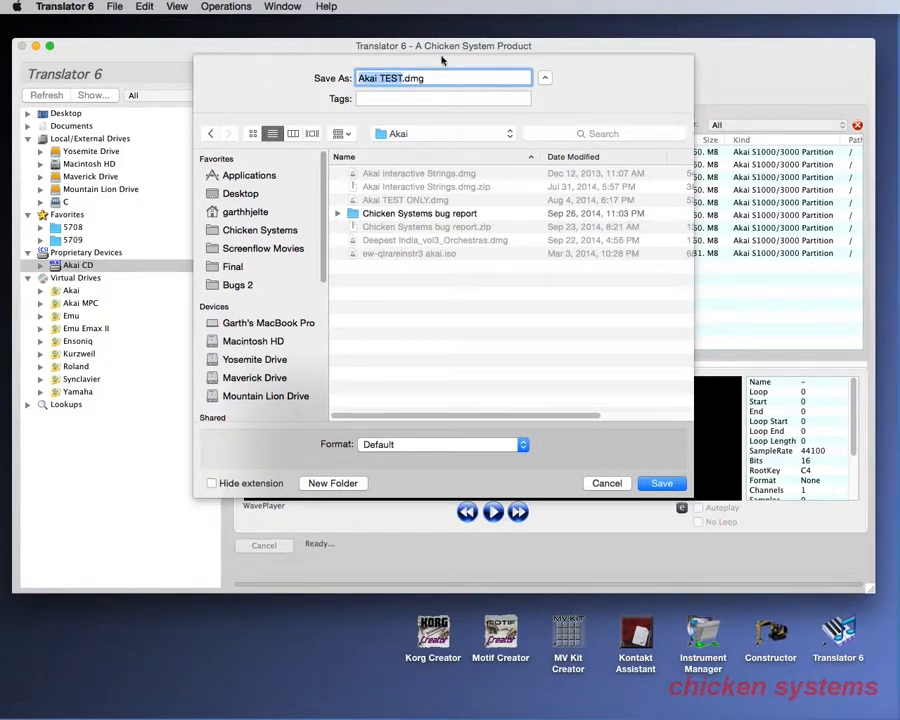
pyautogui.click(660, 482)
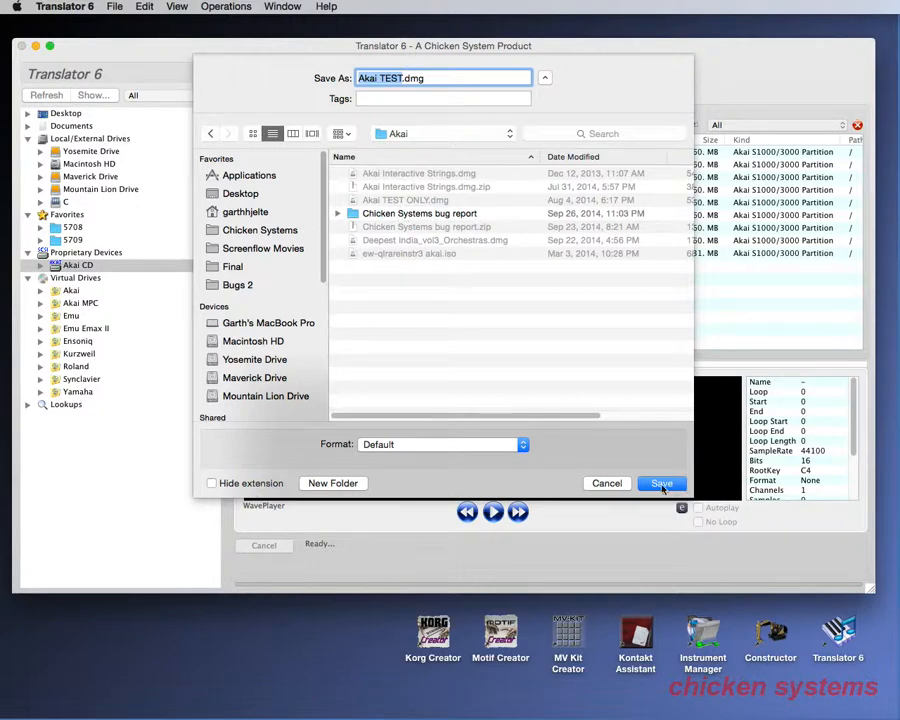
pyautogui.click(660, 482)
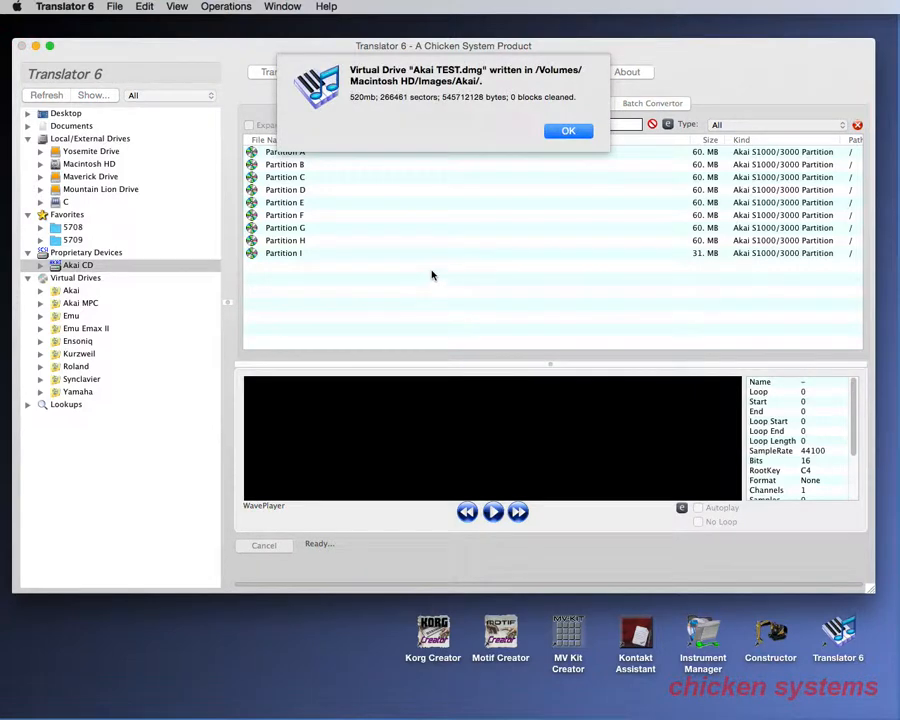
# Step: Refresh Virtual Drives, expand Akai TEST > Partition A > FULL STRINGS and load the FULLSTR B2-L sample
pyautogui.click(568, 132)
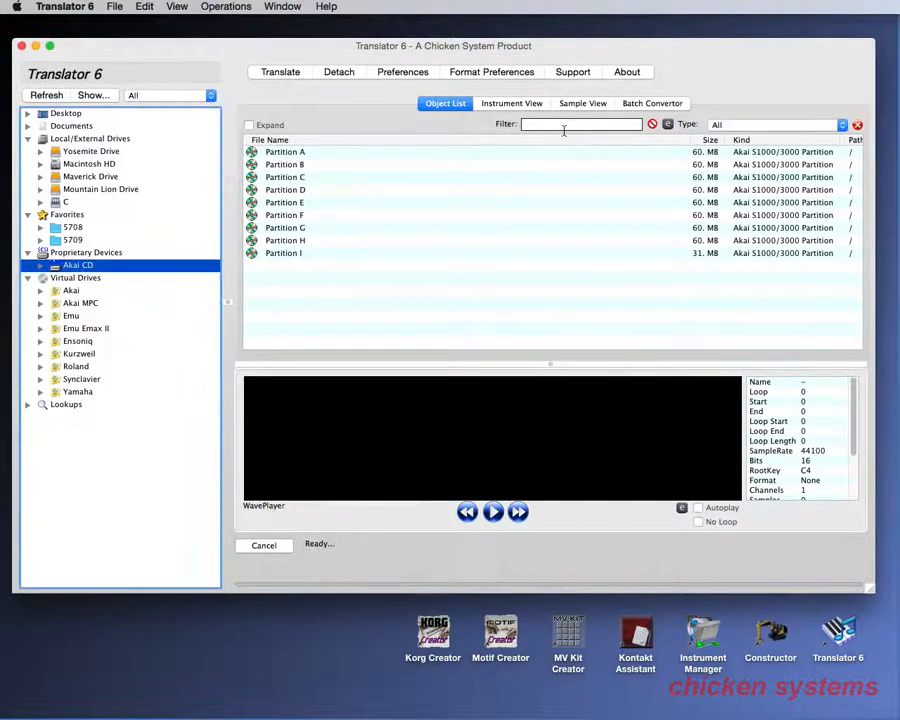
pyautogui.click(70, 290)
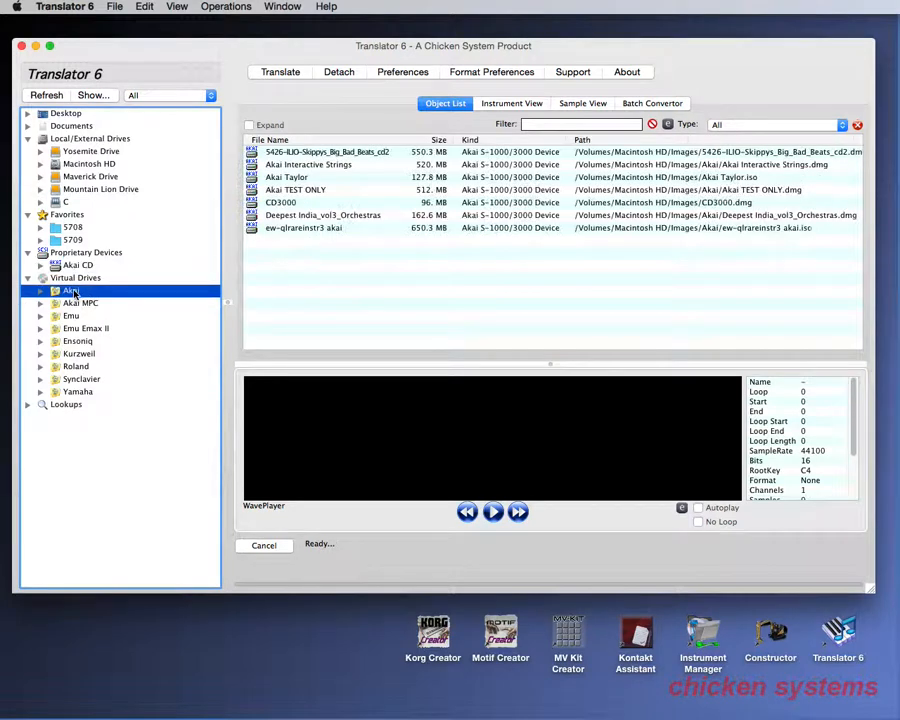
pyautogui.moveTo(60, 104)
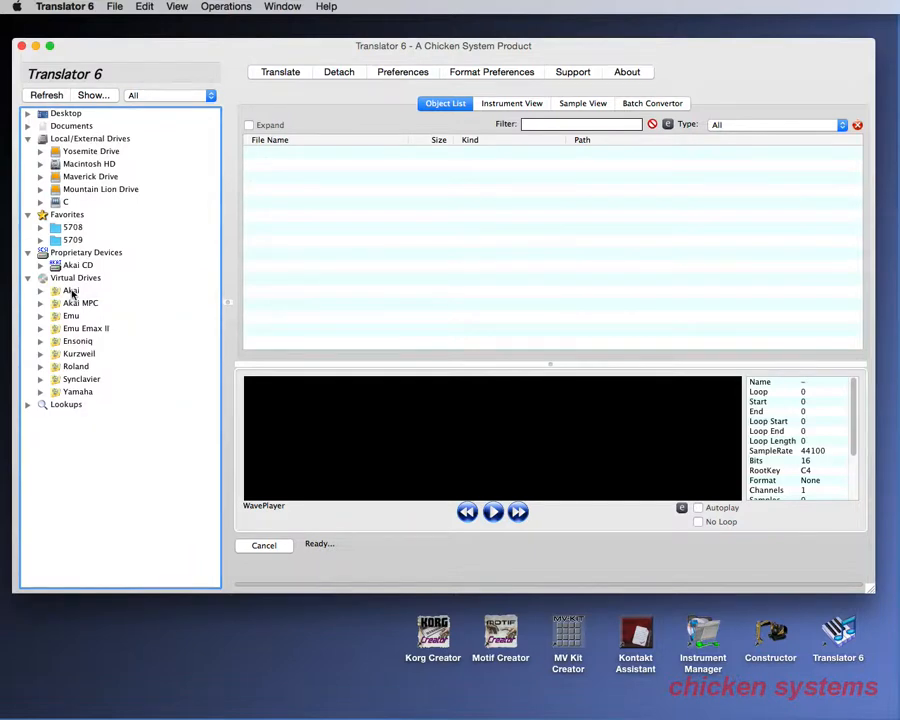
pyautogui.click(70, 290)
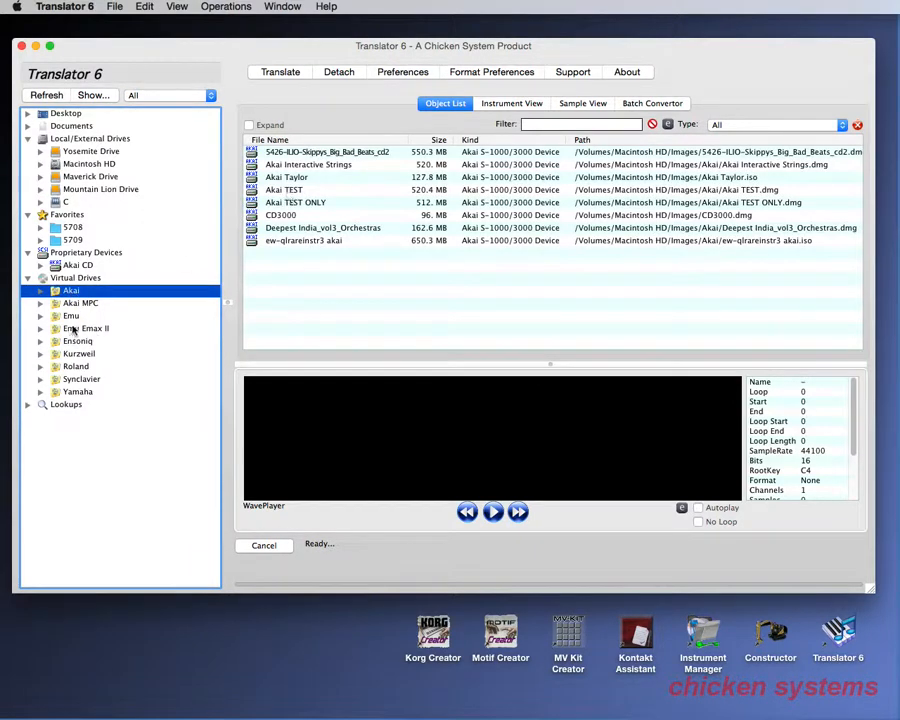
pyautogui.click(42, 290)
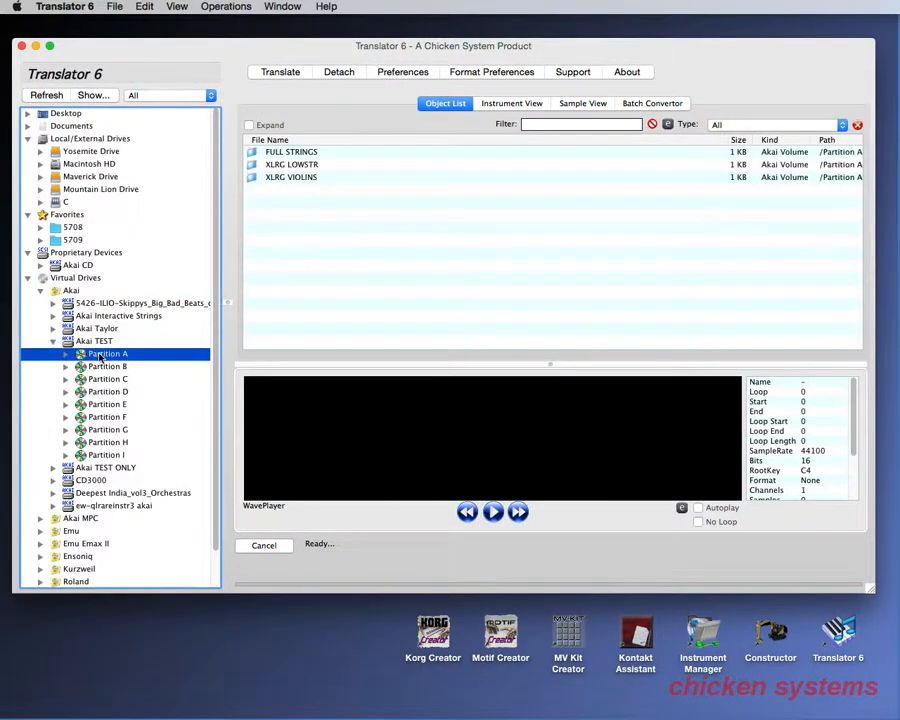
pyautogui.click(124, 366)
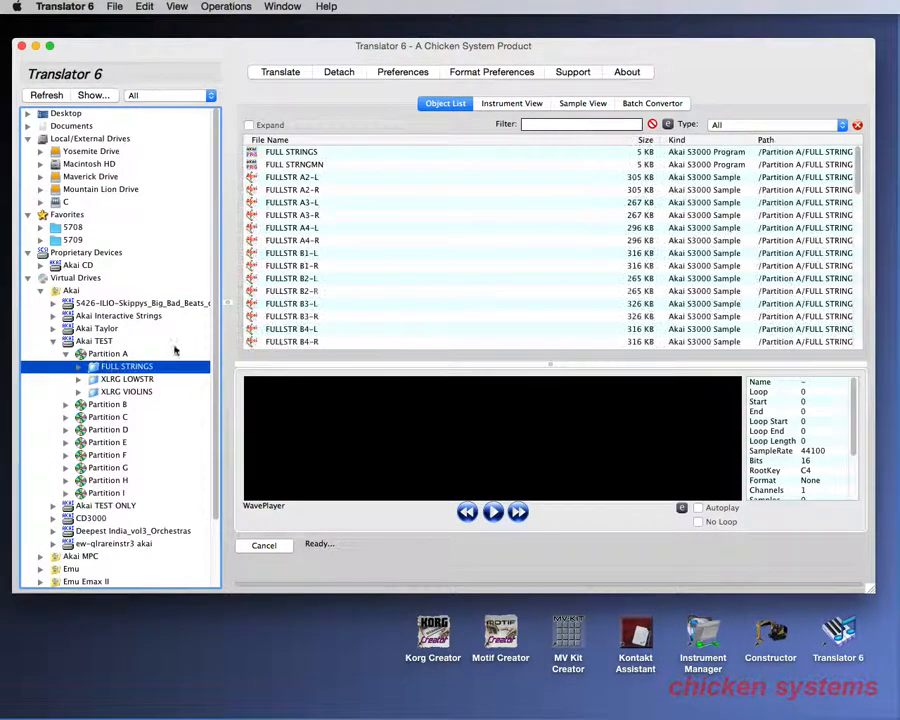
pyautogui.click(292, 278)
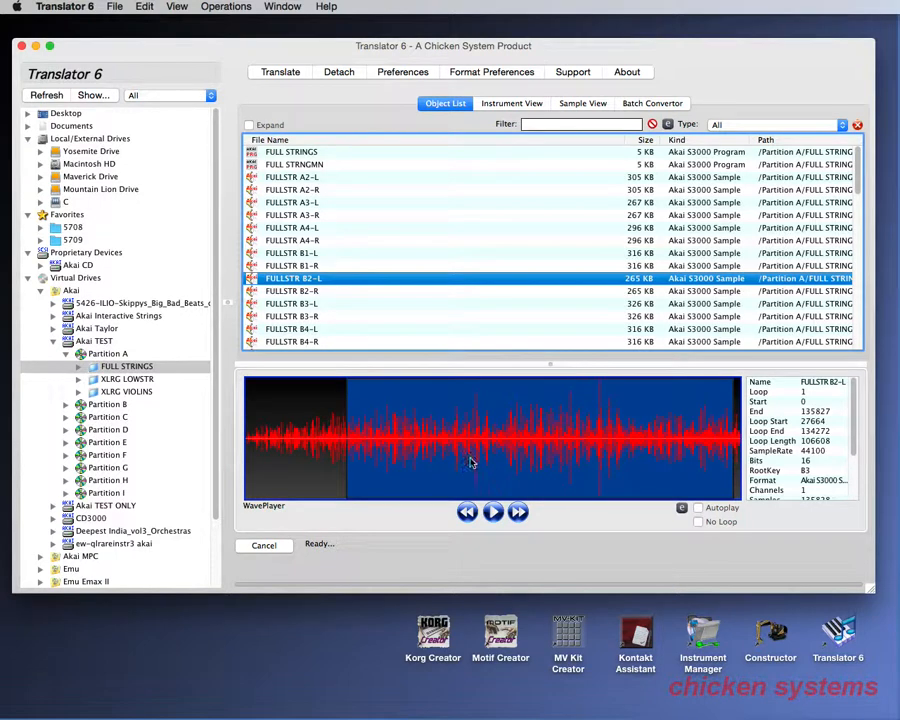
pyautogui.moveTo(422, 444)
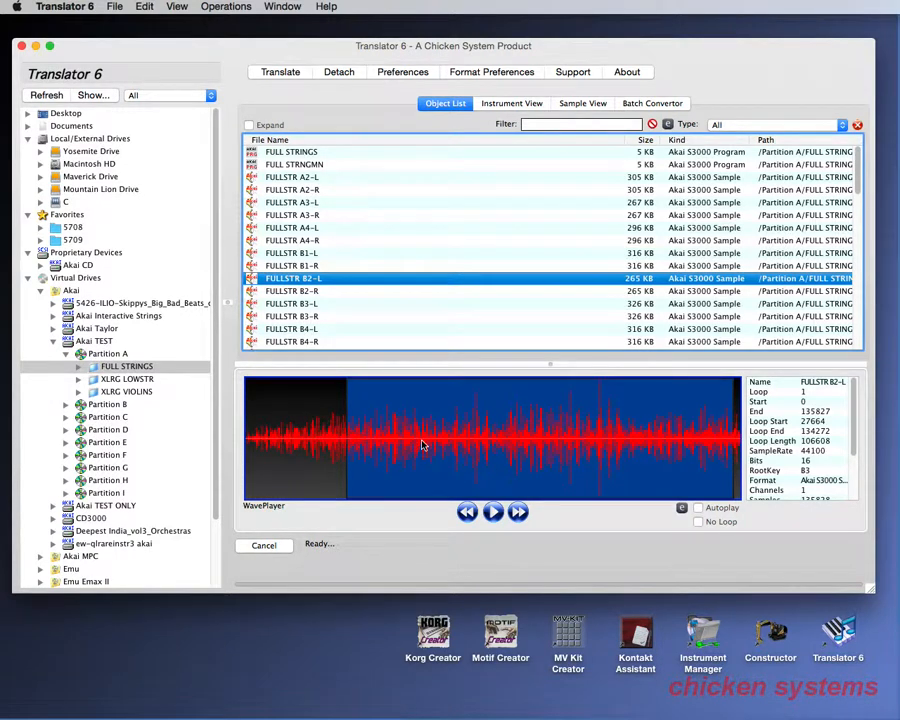